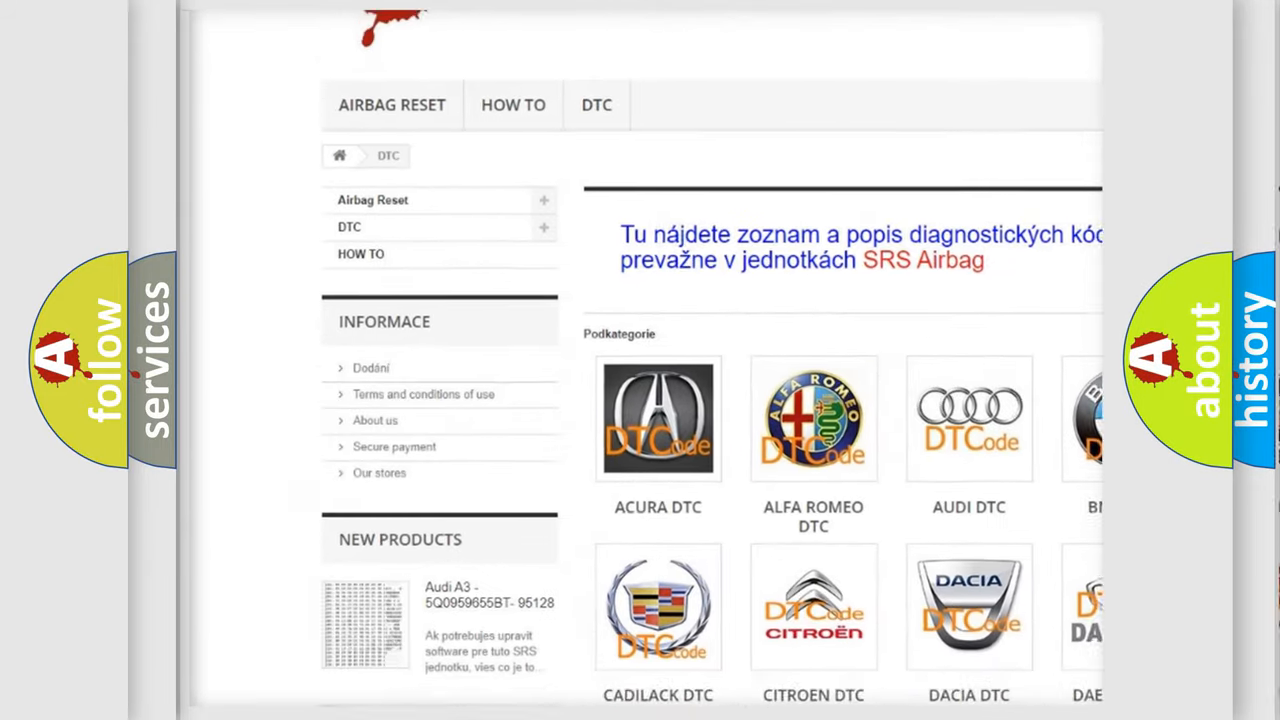
scroll(down, 3)
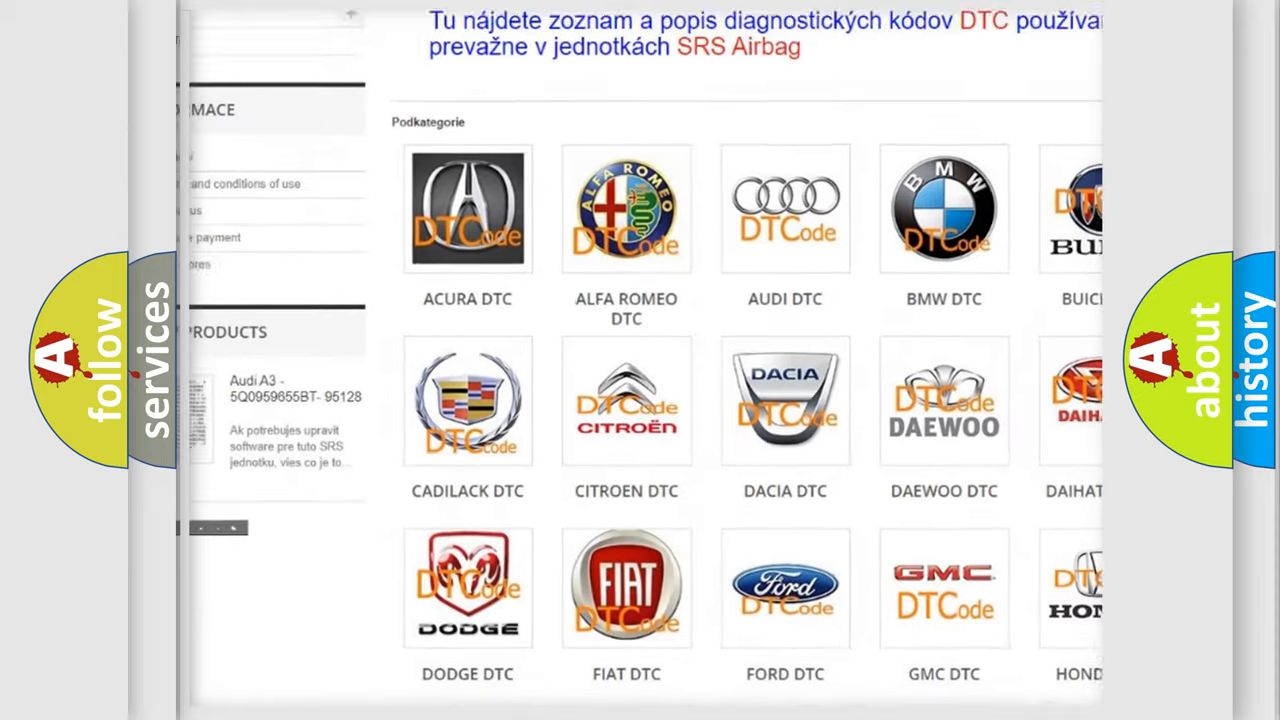
scroll(down, 3)
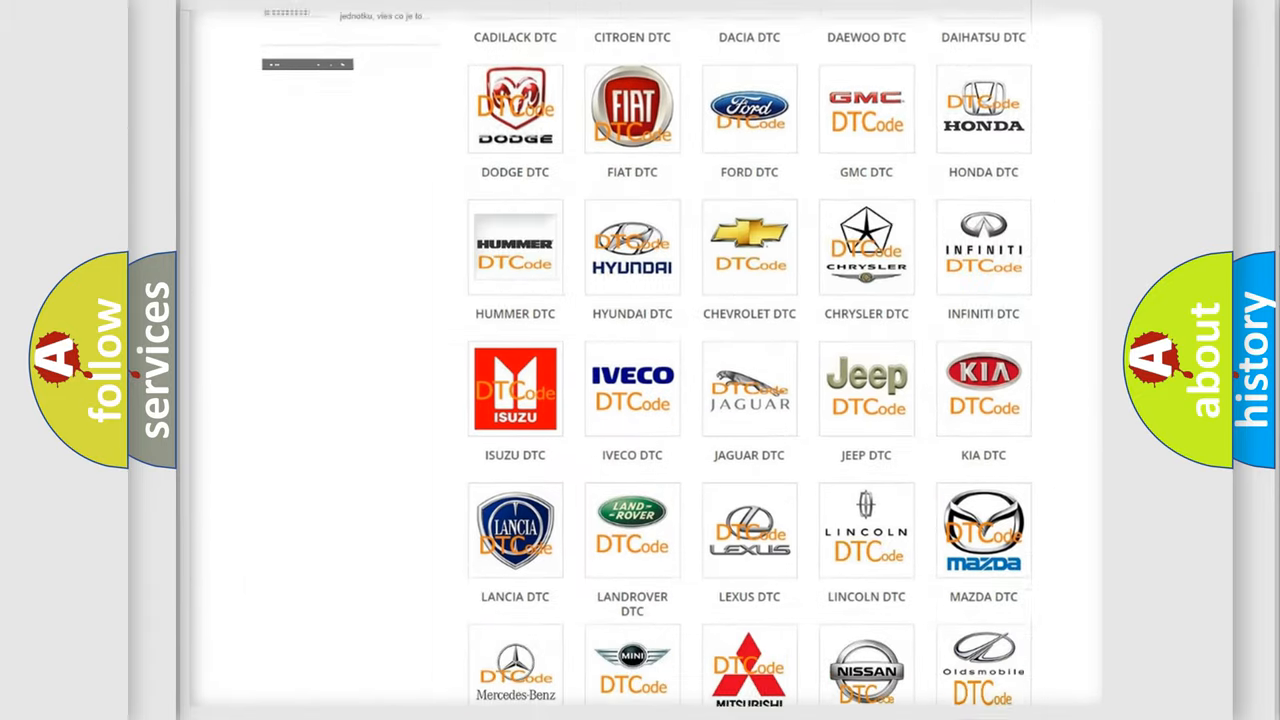
scroll(down, 3)
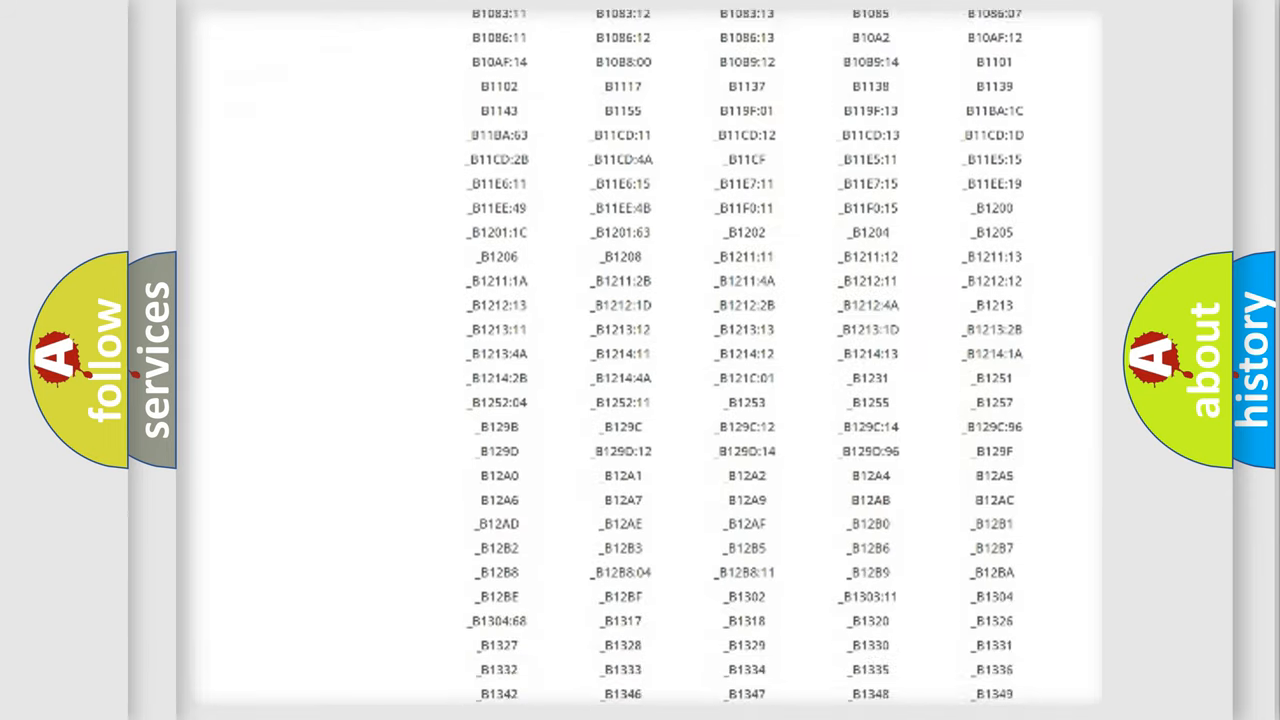
scroll(down, 3)
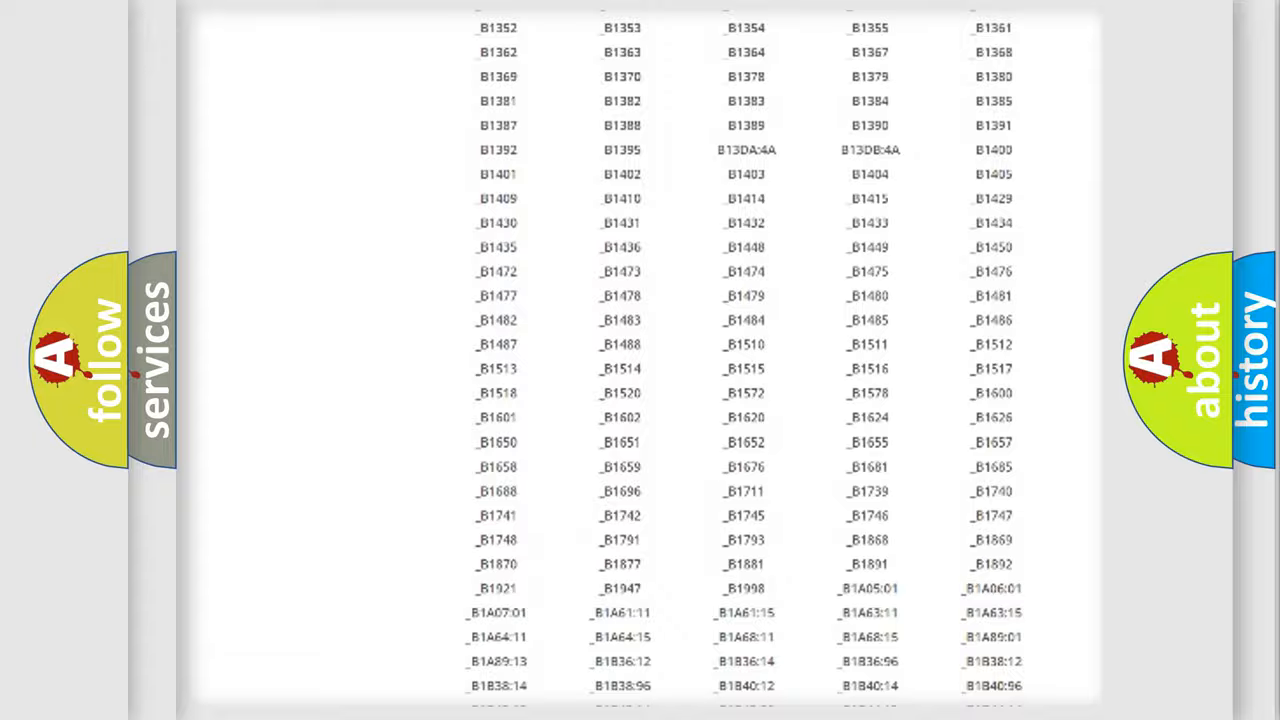